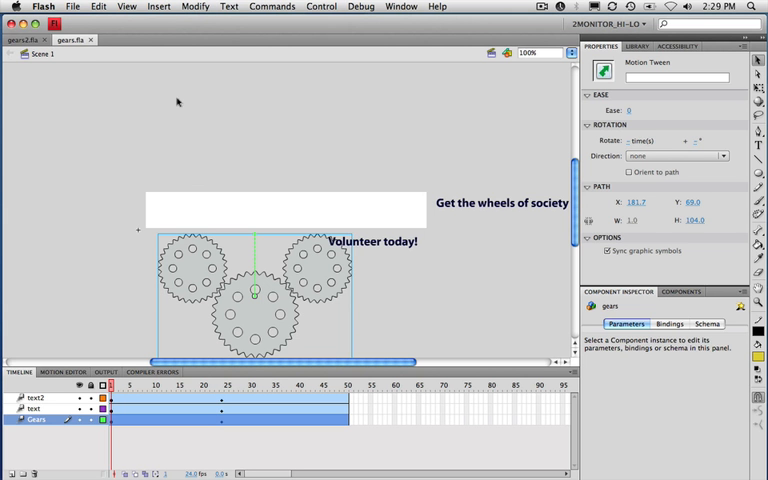
mouse_move(36, 40)
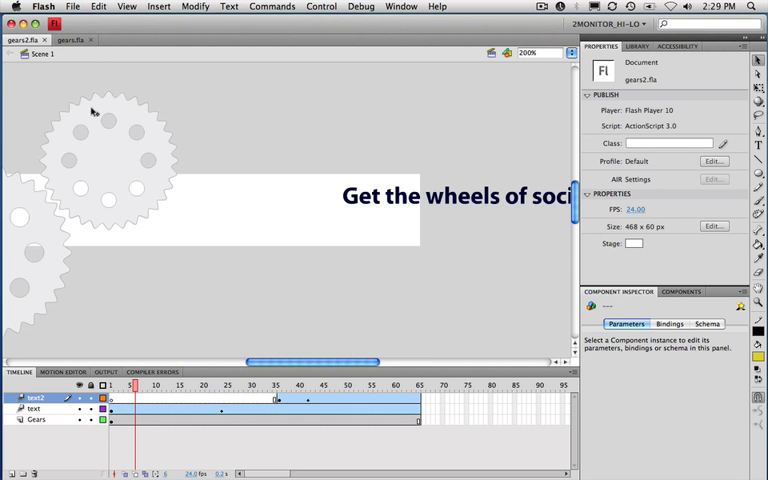
mouse_move(220, 88)
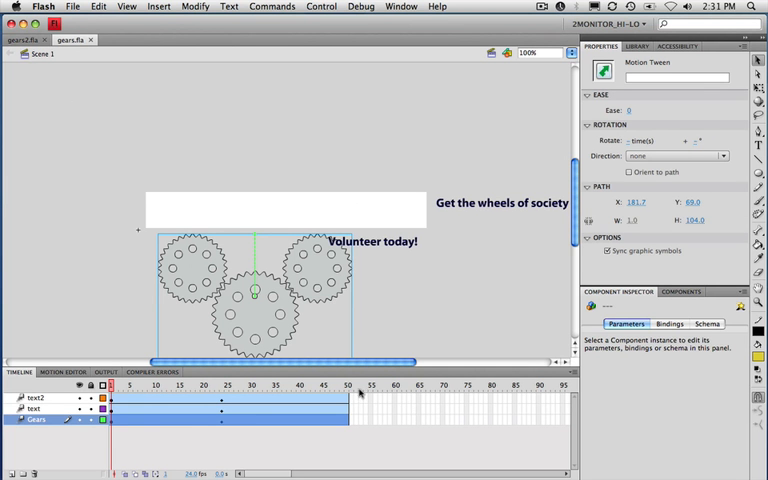
mouse_move(160, 72)
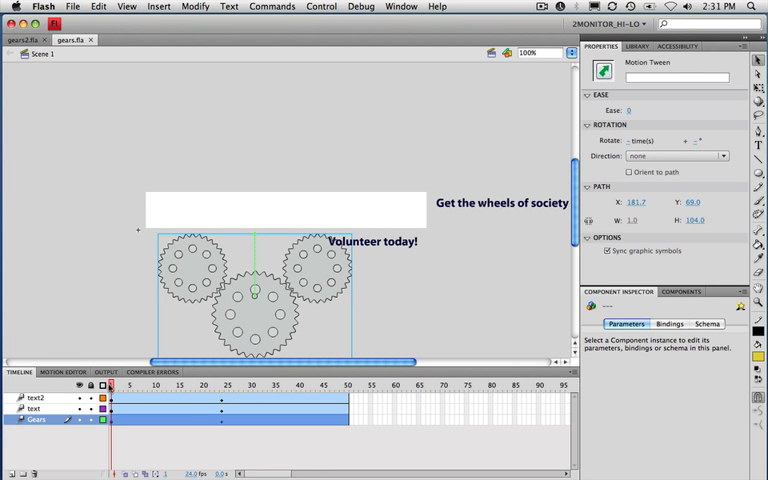
Scrub through the timeline to preview the headline sliding in across the banner
left_click(204, 384)
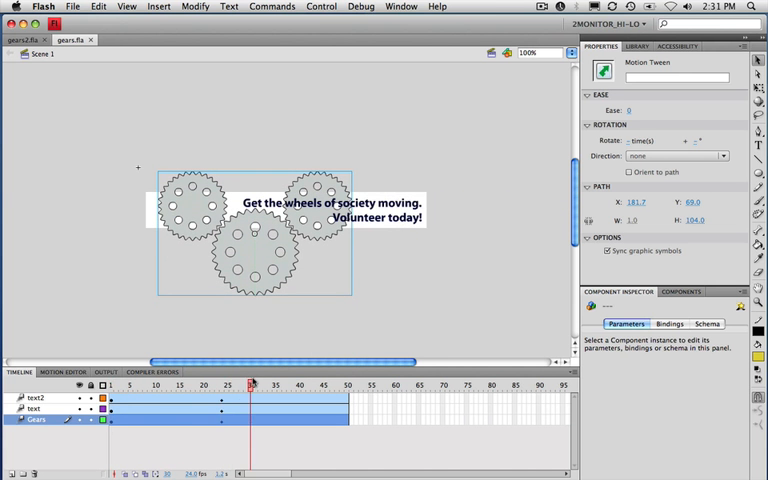
left_click(344, 384)
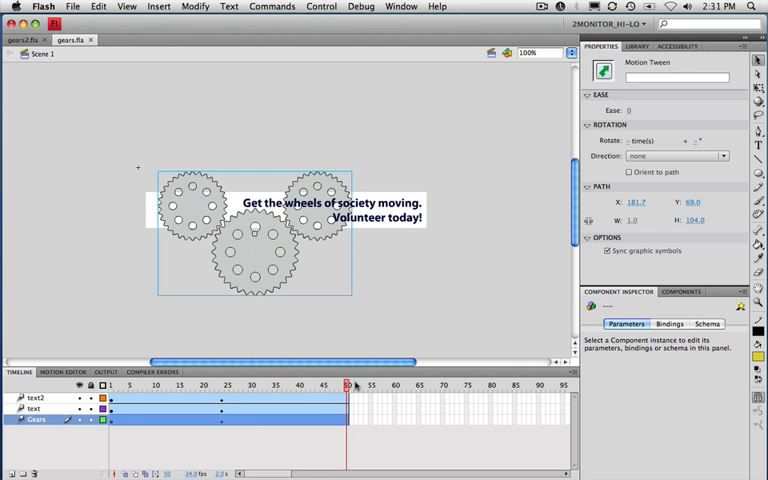
left_click(348, 384)
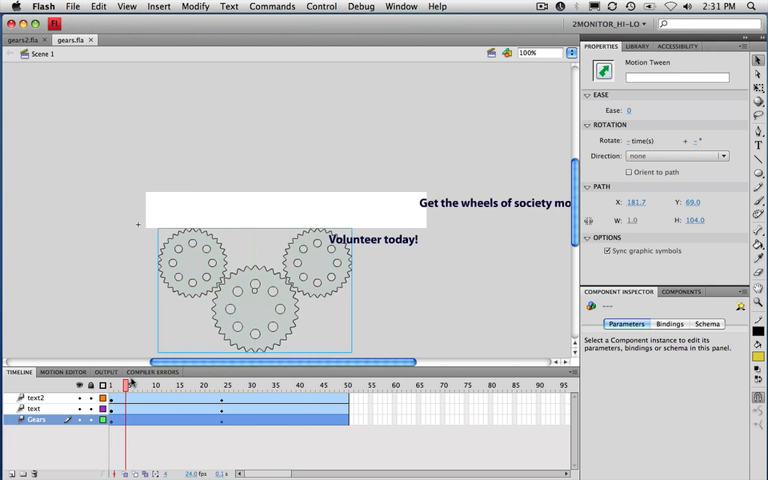
left_click(284, 384)
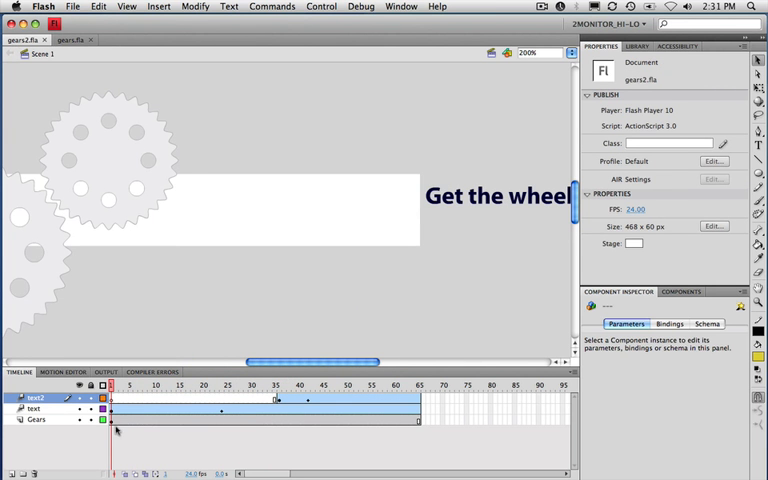
left_click(36, 420)
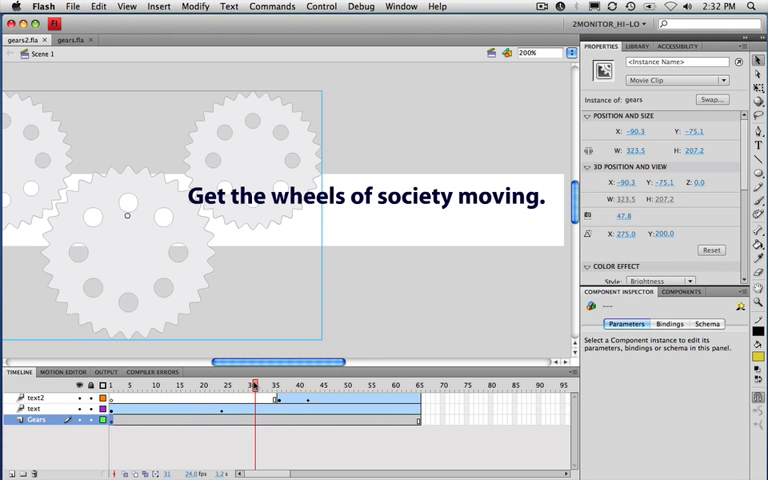
left_click(224, 384)
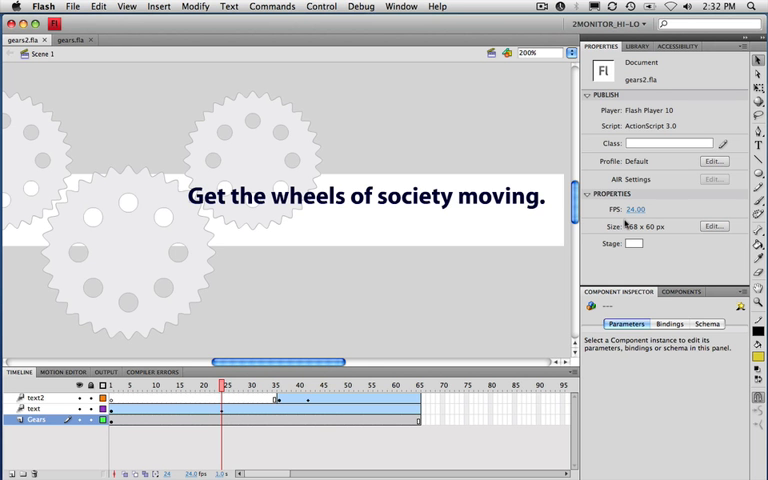
mouse_move(206, 392)
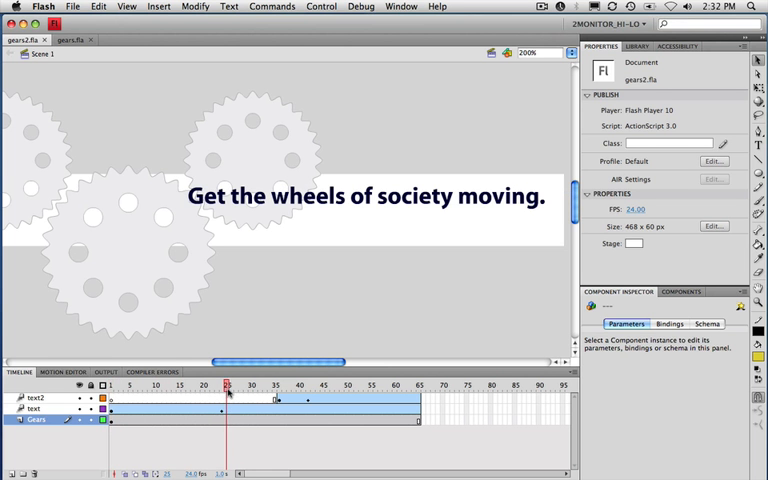
Preview the later frames where 'Volunteer today!' slides in and the text animation ends
left_click(272, 384)
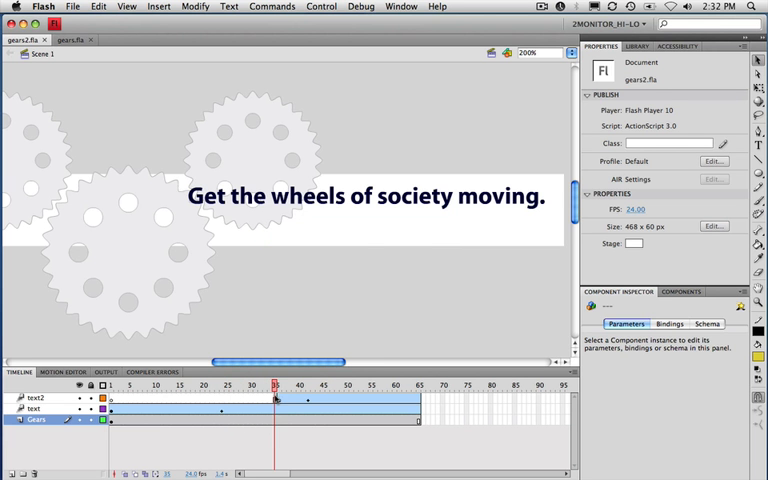
left_click(226, 384)
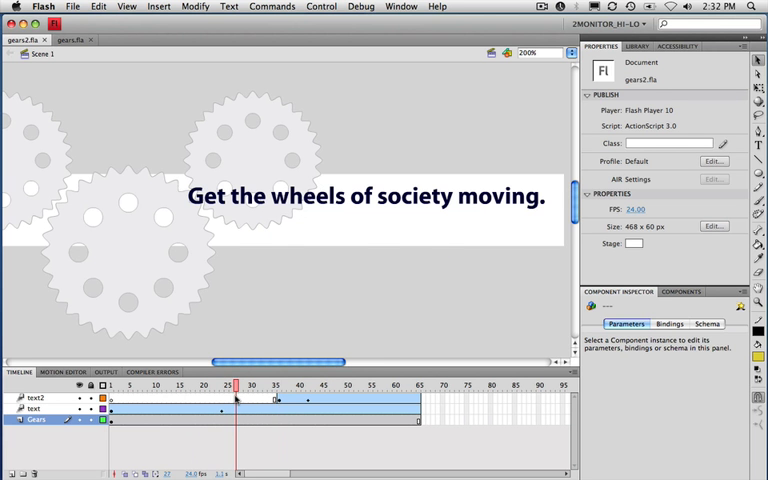
left_click(276, 384)
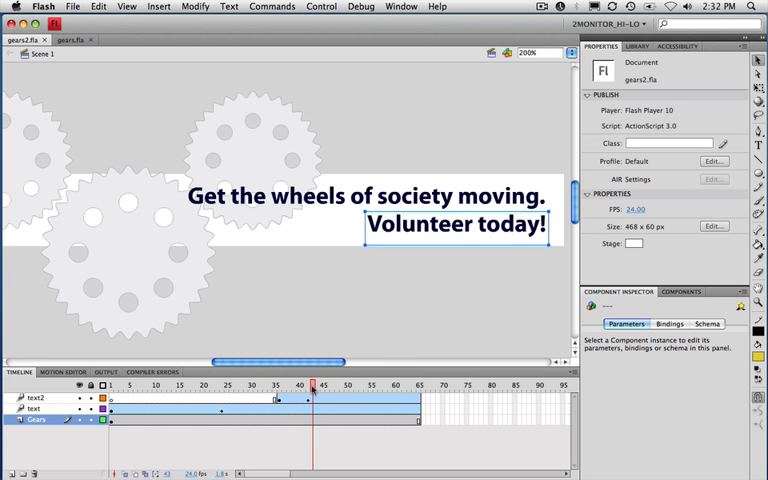
left_click(322, 384)
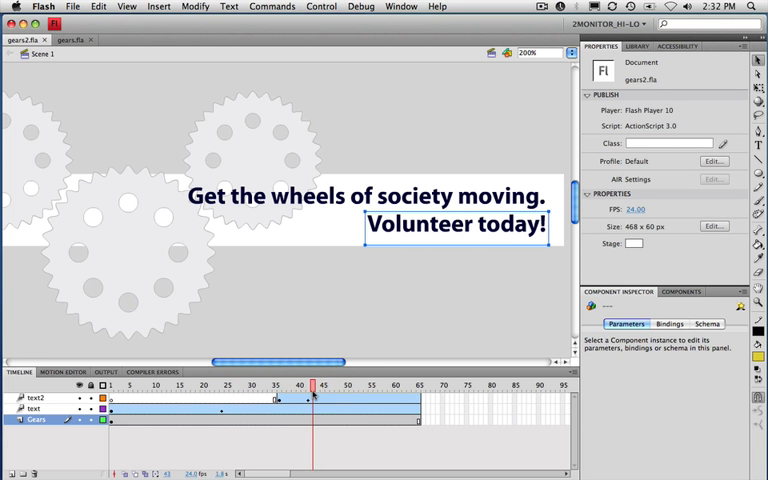
left_click(416, 384)
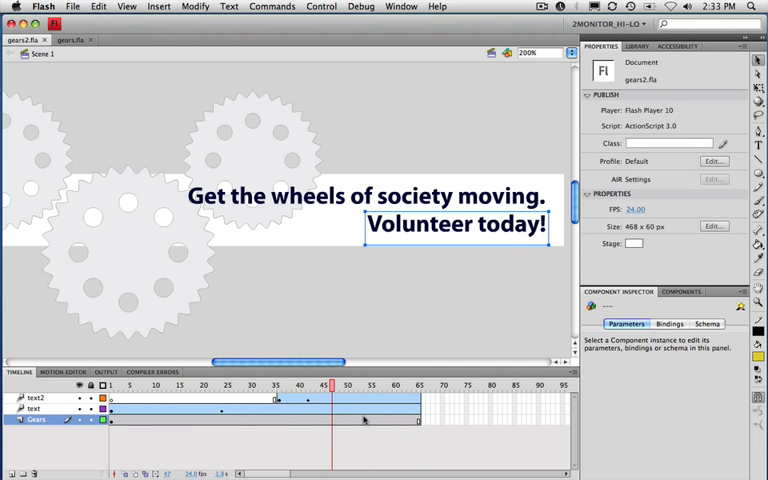
left_click(396, 384)
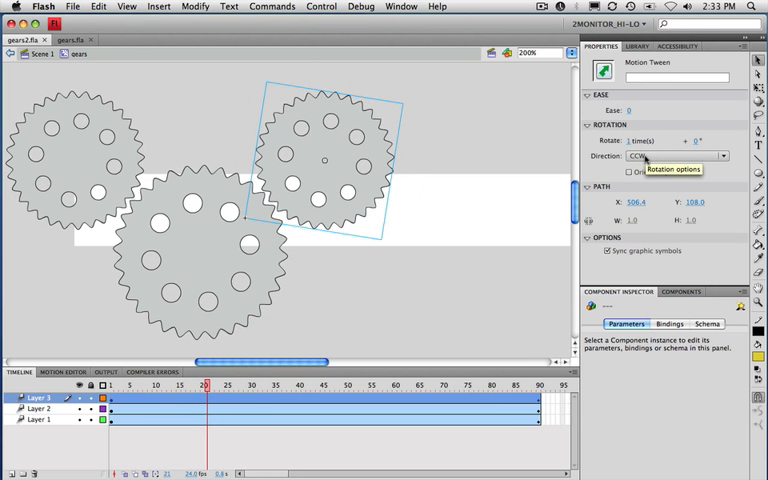
mouse_move(368, 322)
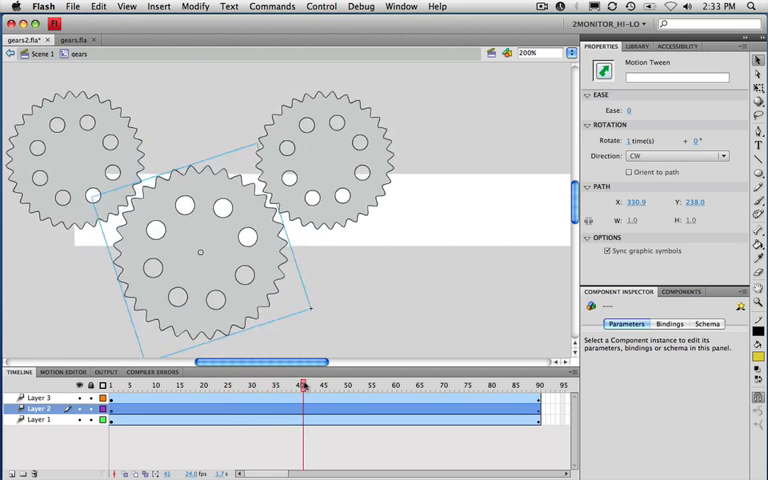
Set the top-left gear's tween to rotate once counter-clockwise and return to Scene 1
left_click(428, 384)
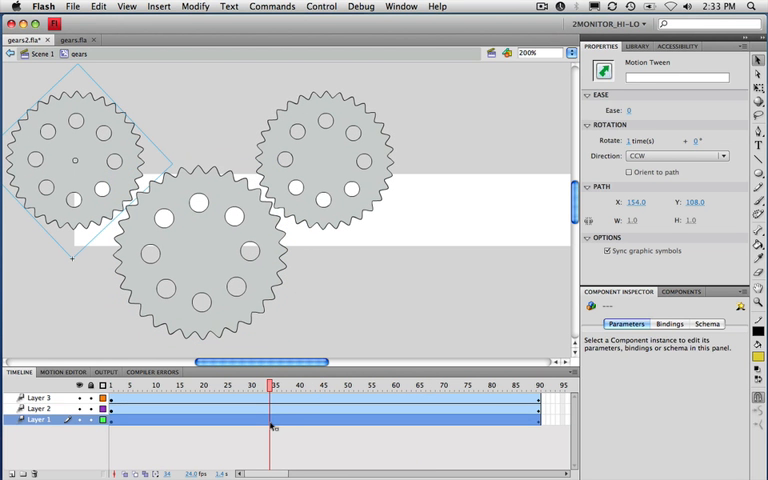
mouse_move(256, 410)
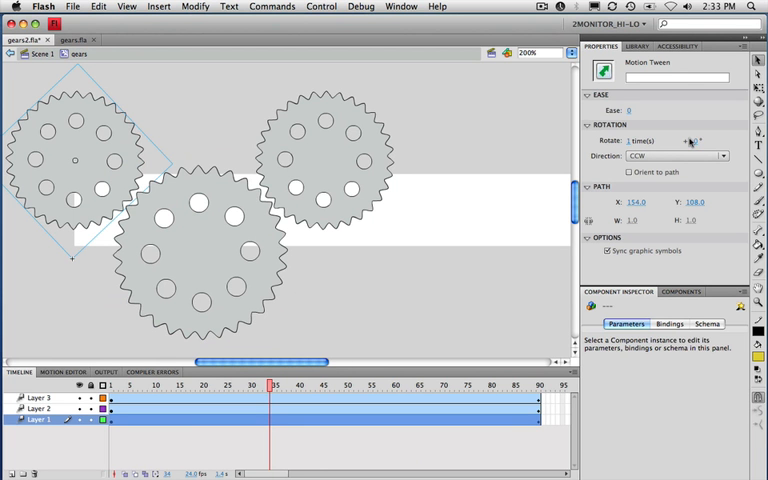
mouse_move(698, 140)
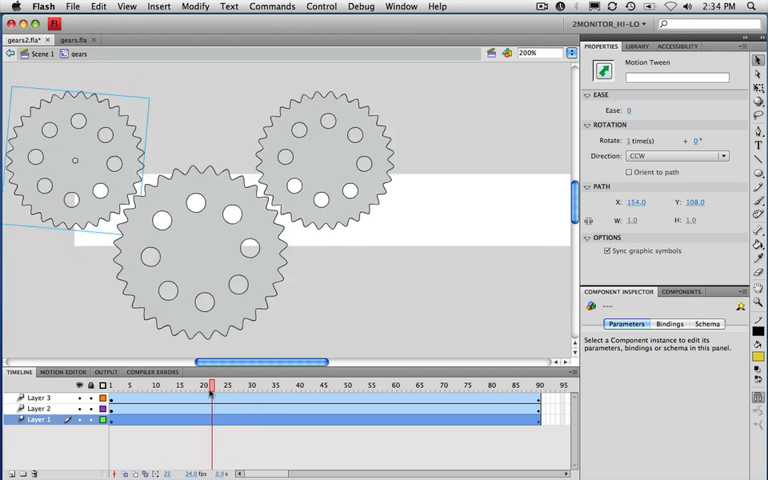
left_click(150, 384)
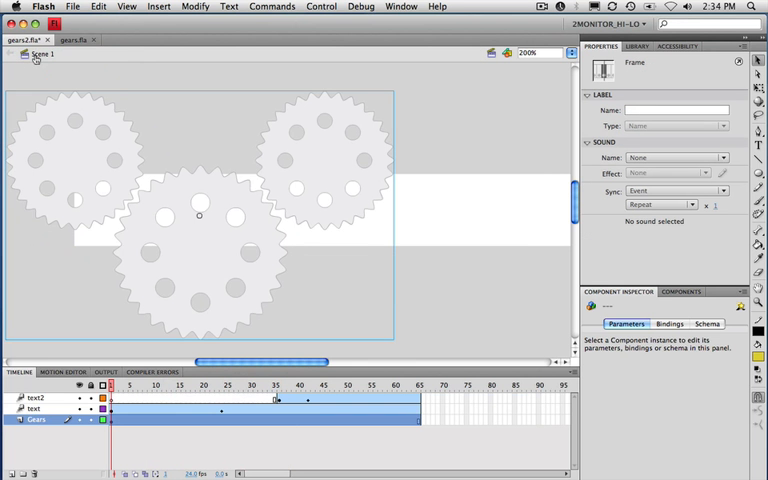
mouse_move(156, 220)
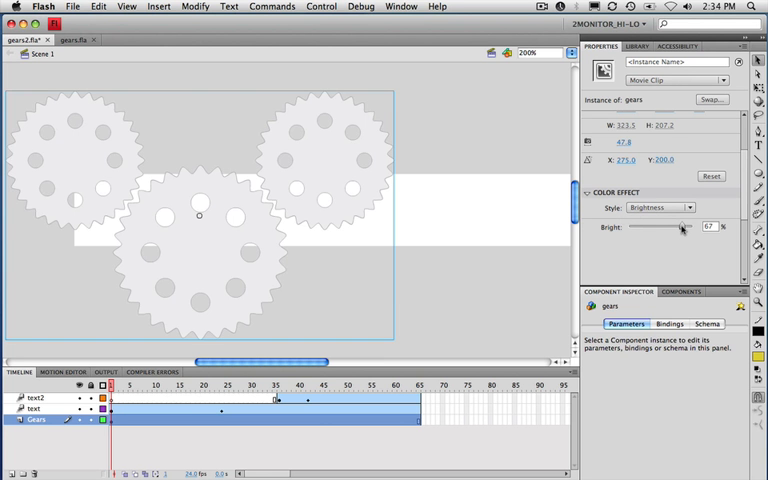
Adjust the Bright slider so the gears instance shows as a lighter gray behind the text
left_click_drag(680, 228, 652, 228)
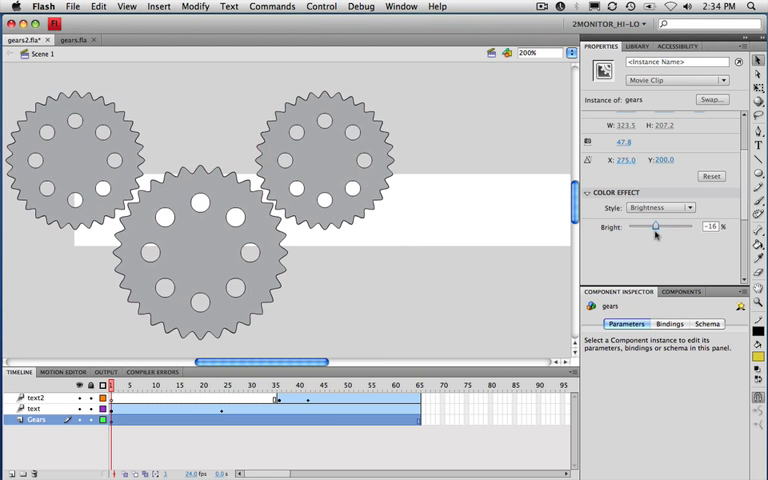
left_click_drag(656, 228, 660, 228)
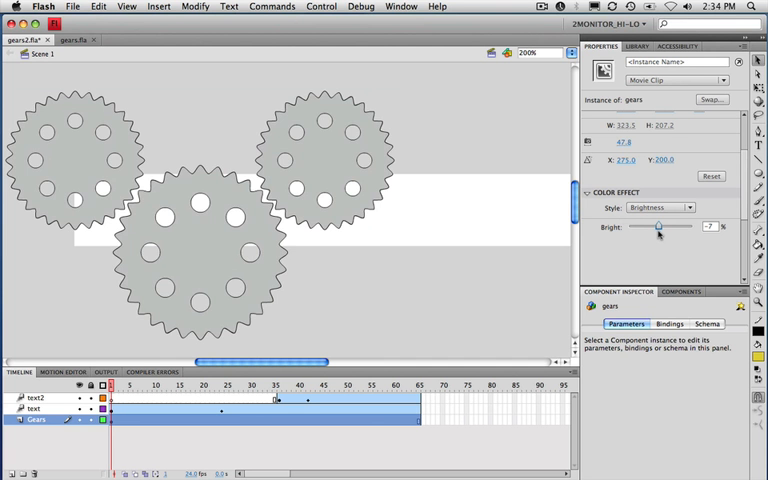
left_click_drag(658, 228, 662, 228)
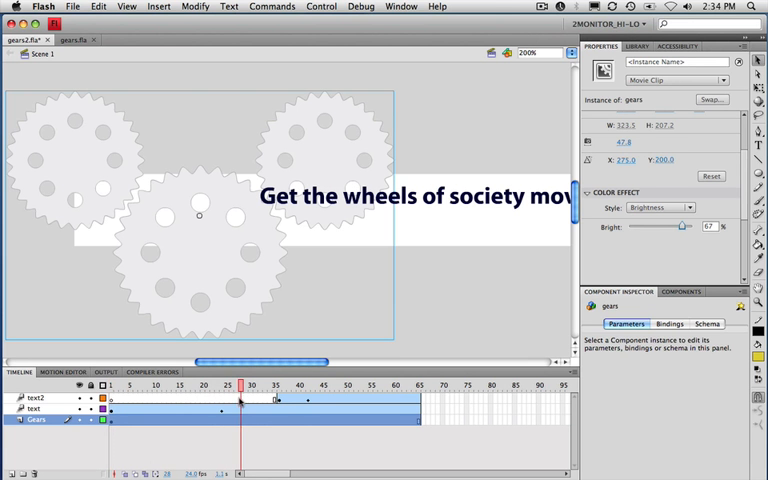
left_click(300, 384)
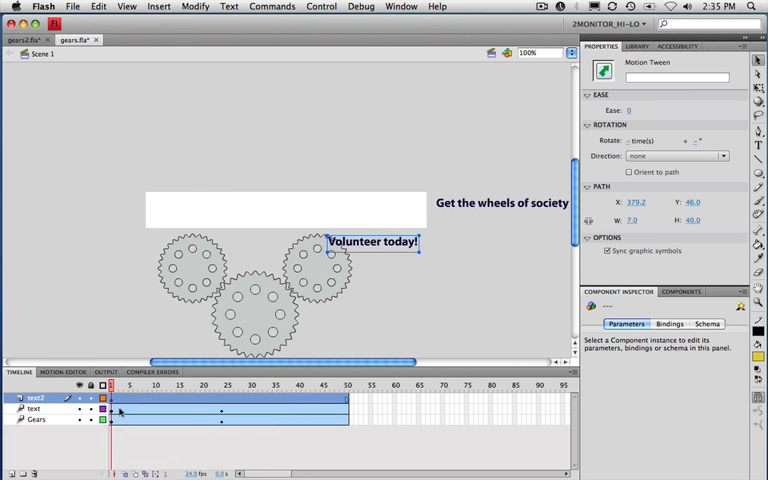
Remove the selected extra frames from the Volunteer text layer
right_click(36, 408)
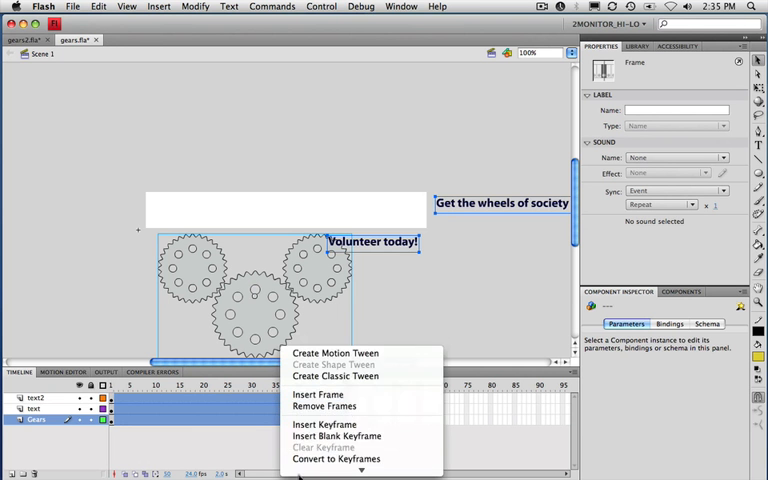
mouse_move(324, 394)
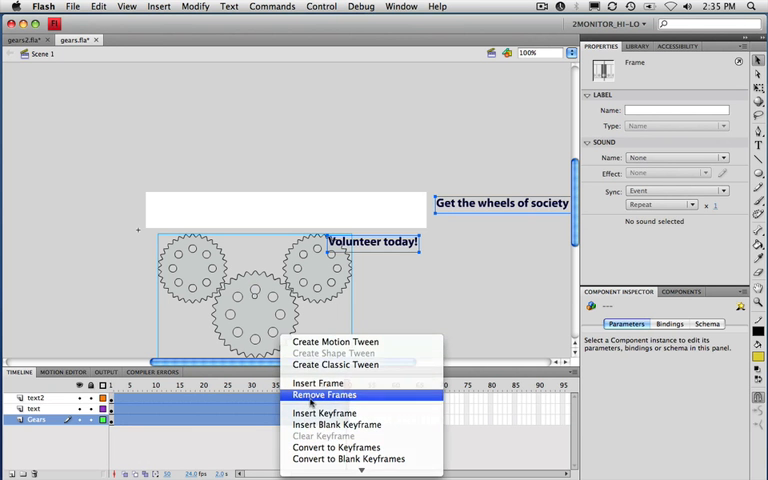
left_click(324, 394)
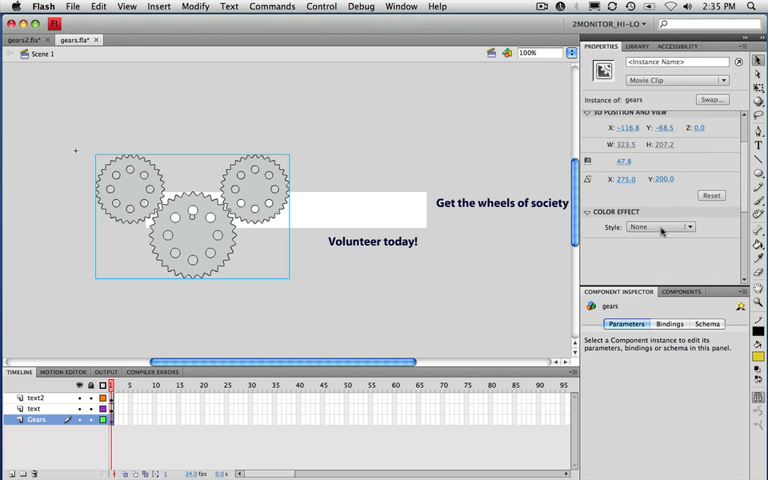
Give the gears a Brightness colour effect and raise the Bright slider to a pale gray
left_click(658, 228)
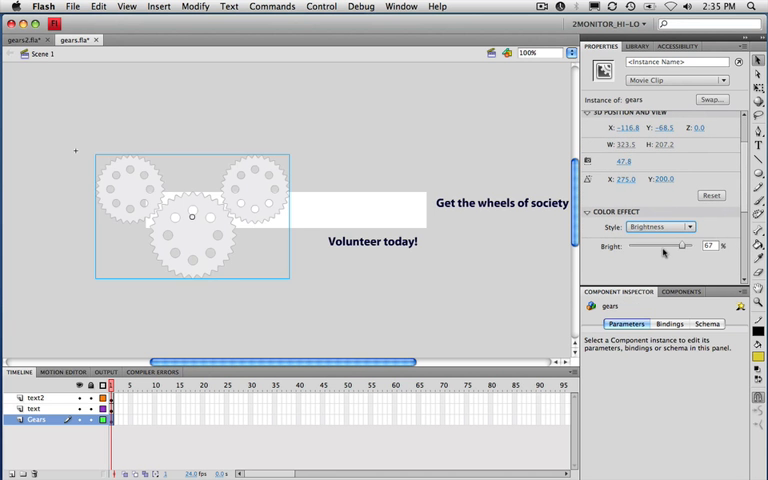
left_click_drag(688, 244, 676, 244)
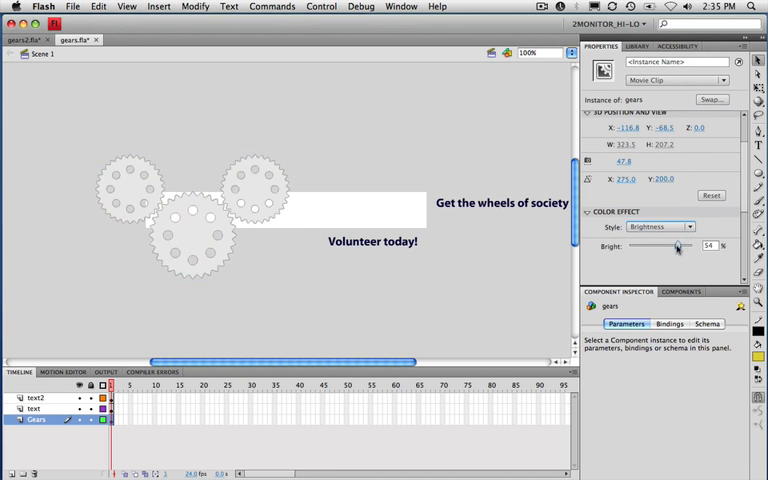
left_click_drag(670, 244, 684, 244)
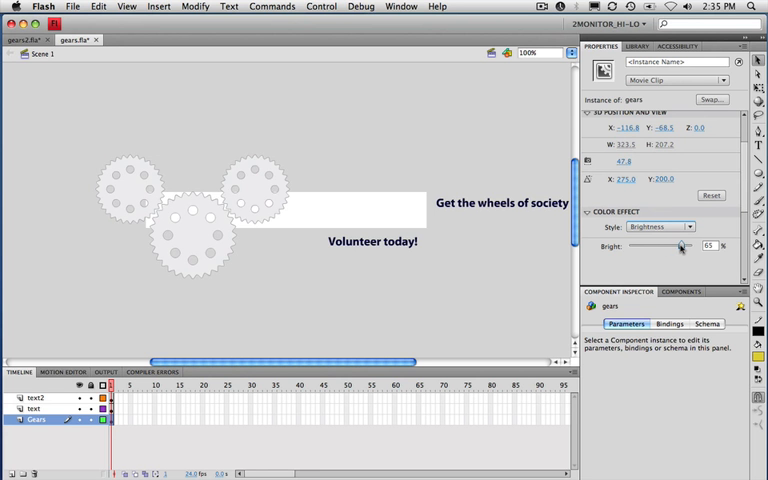
left_click_drag(676, 246, 684, 246)
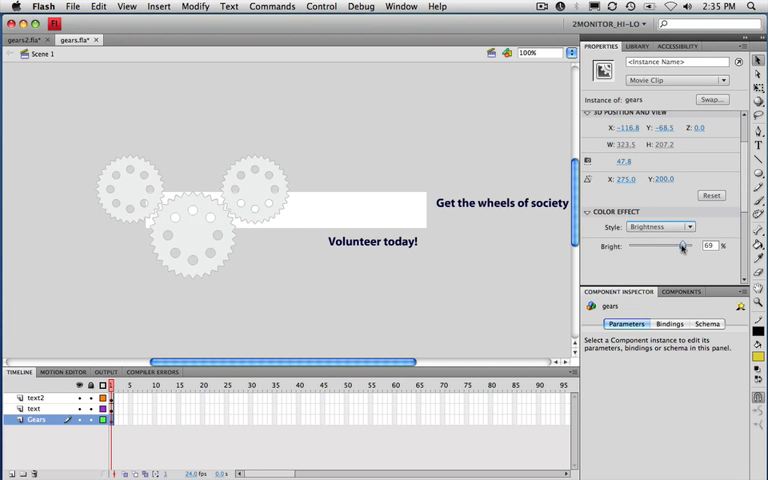
left_click(190, 216)
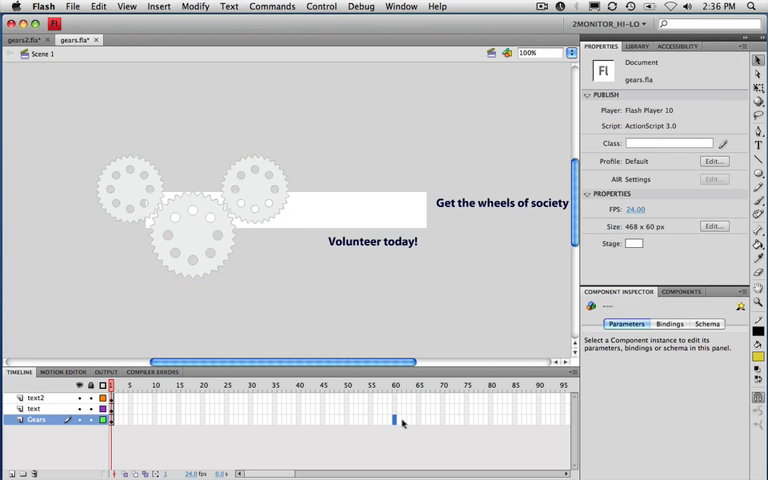
mouse_move(464, 424)
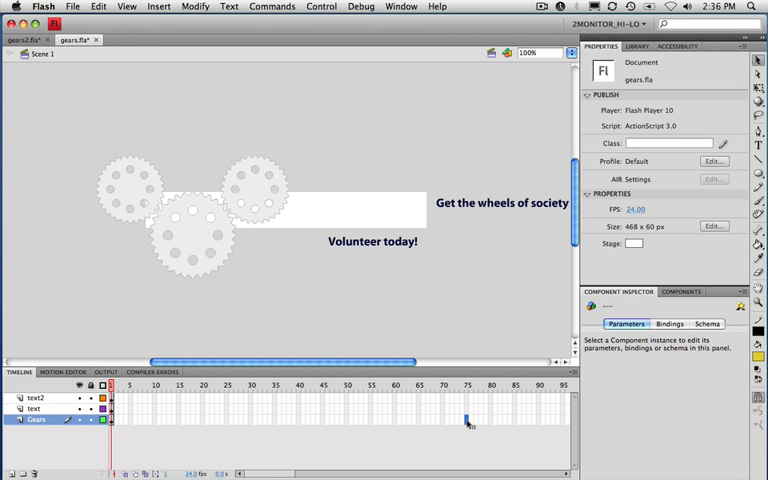
Insert frames so the gears layer extends to frame 75, then return to frame 1
left_click(464, 420)
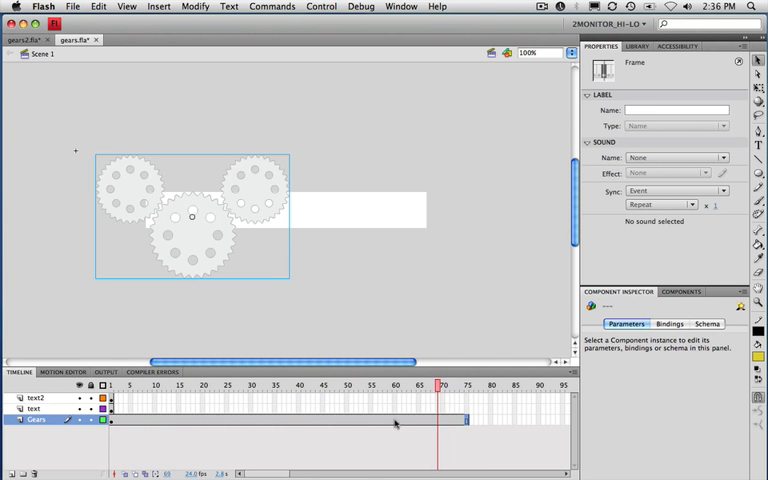
left_click(172, 384)
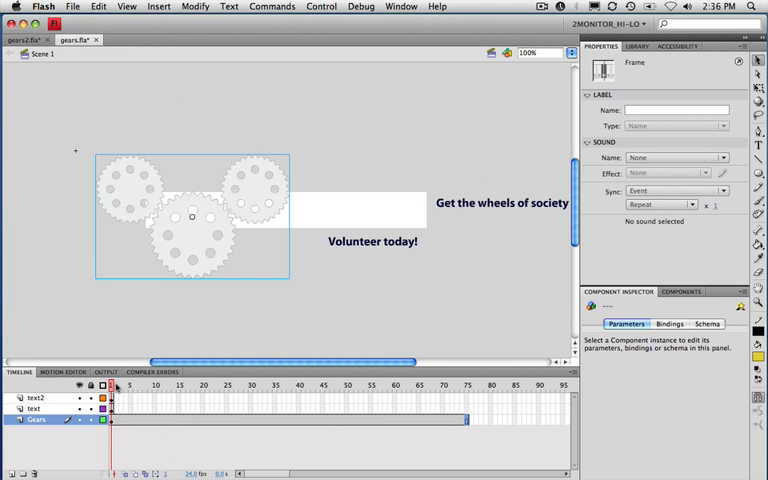
Create motion tweens on the headline and 'Volunteer today!' text layers
left_click(36, 398)
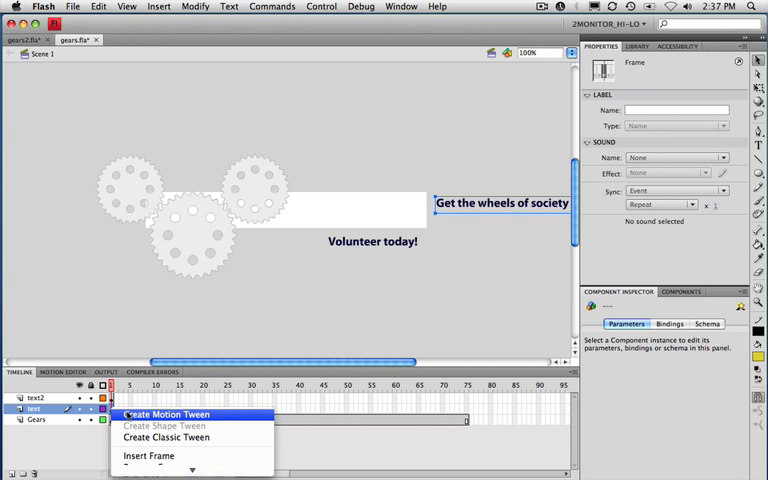
left_click(168, 414)
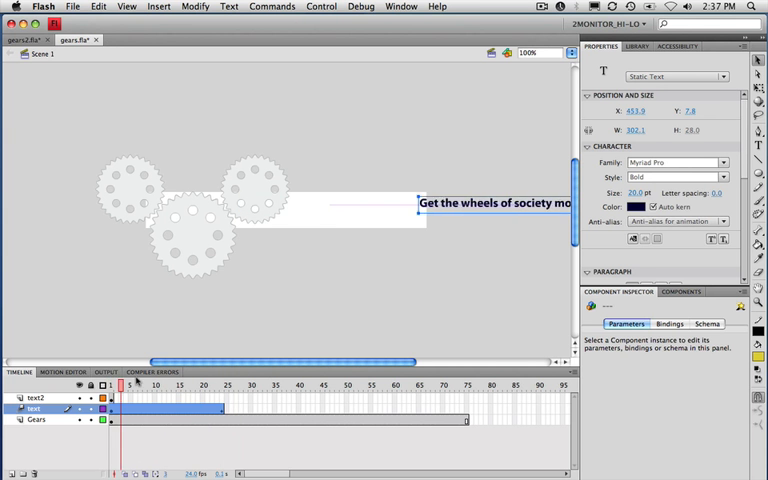
left_click(212, 384)
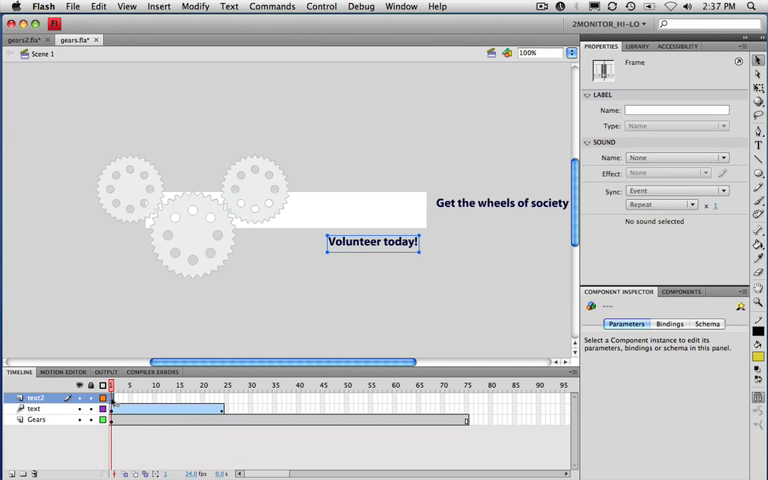
left_click(156, 398)
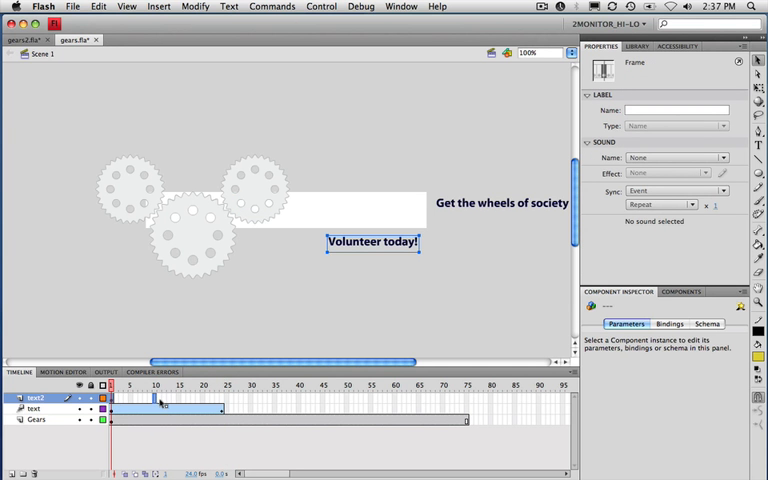
At frame 24, position the text lines beside the gears as the tween end points
left_click(216, 384)
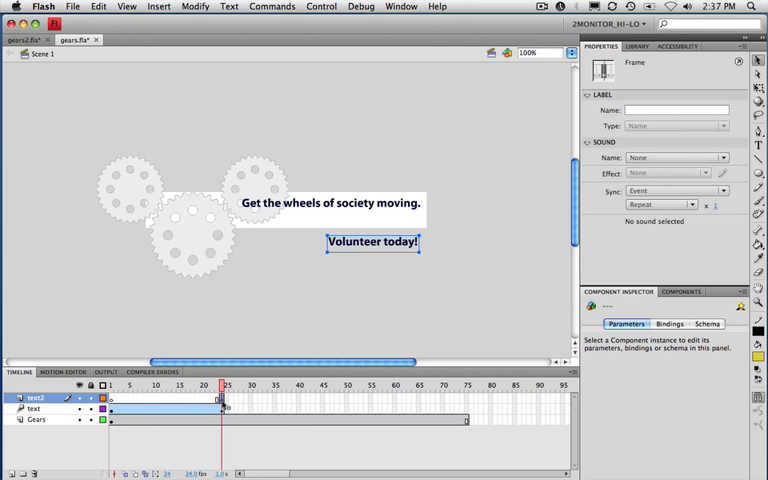
mouse_move(386, 244)
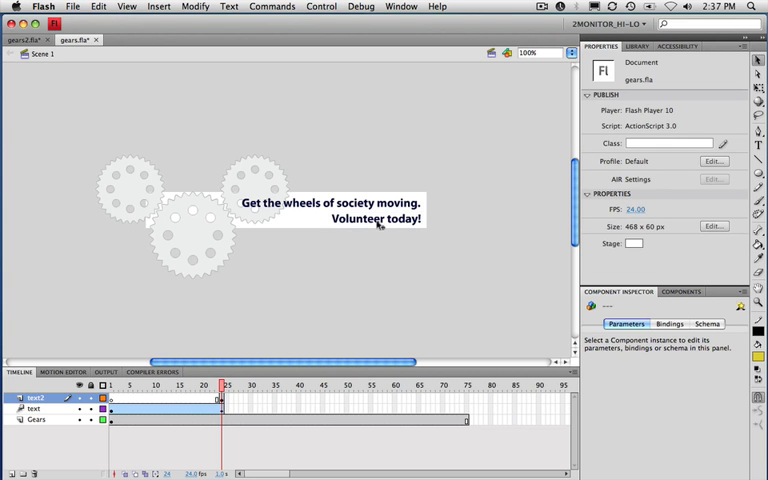
left_click(378, 218)
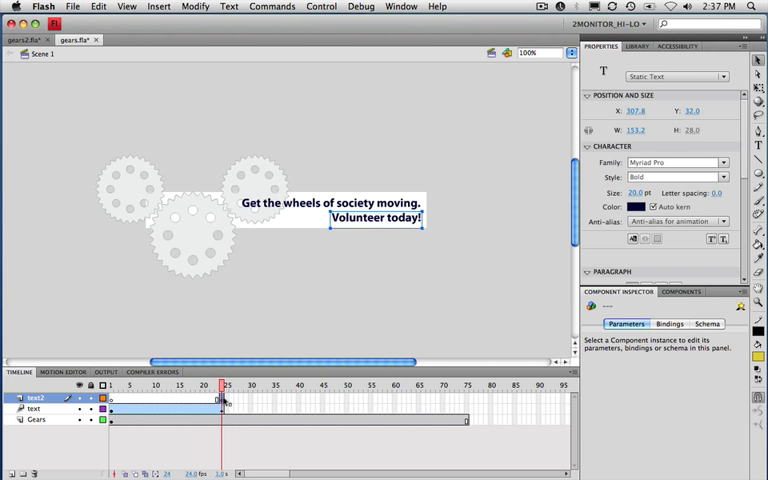
left_click(224, 398)
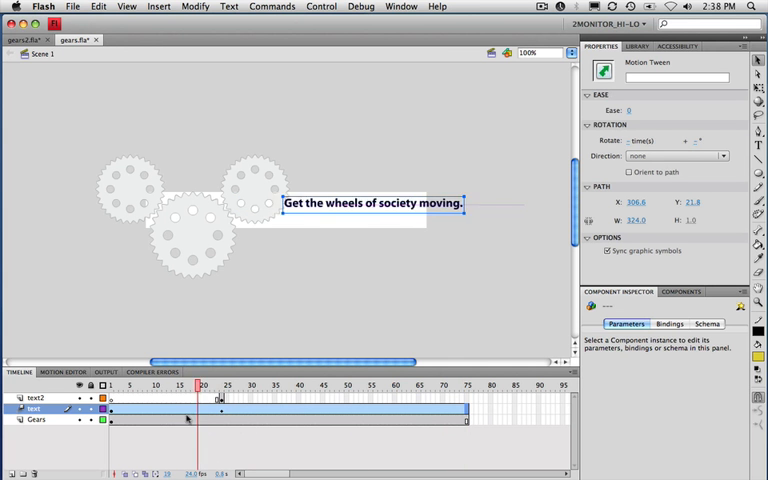
Extend both text tween spans to frame 75 to match the gears layer
left_click(464, 384)
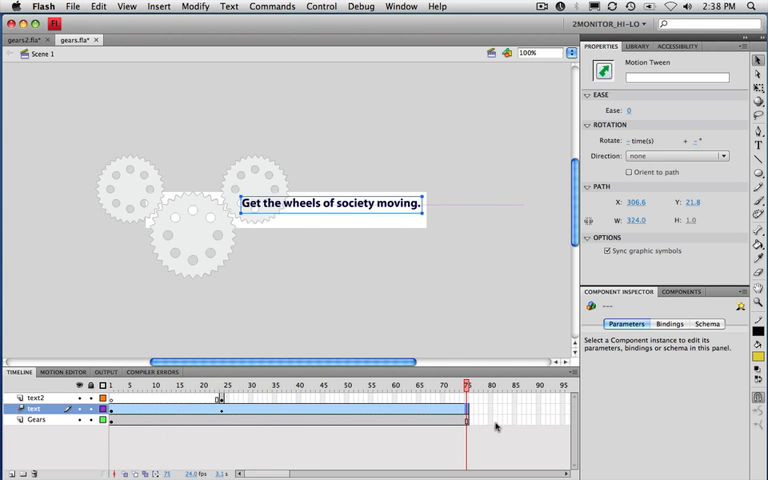
left_click(348, 384)
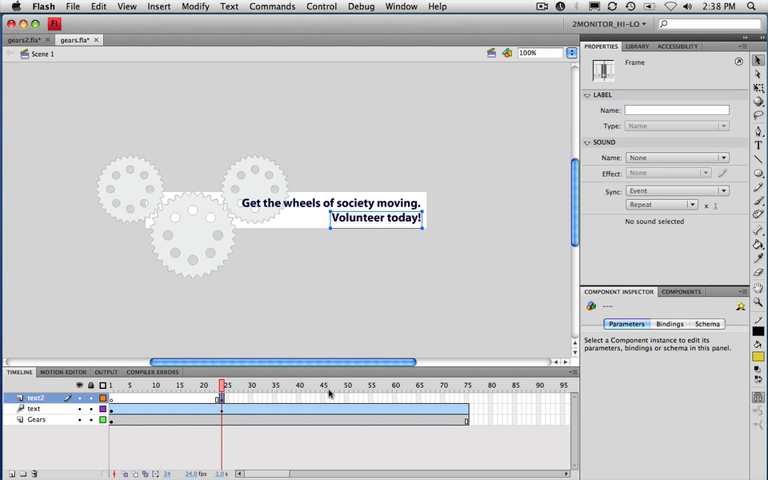
mouse_move(338, 398)
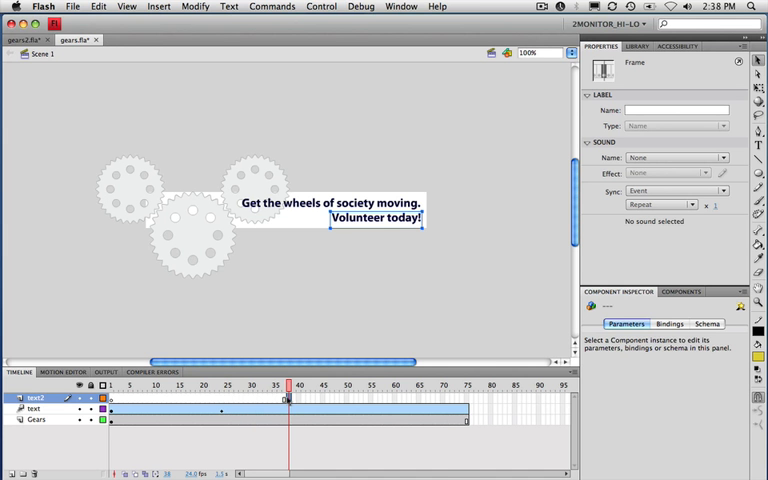
Create a motion tween on the gears layer starting around frame 40
right_click(290, 398)
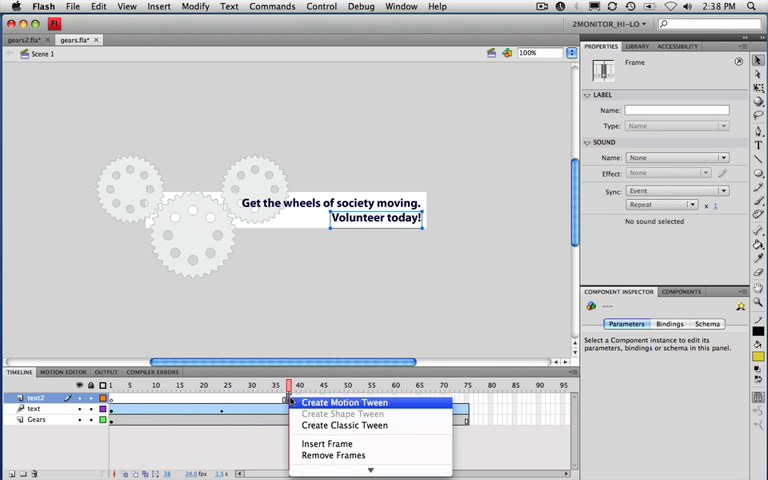
left_click(344, 400)
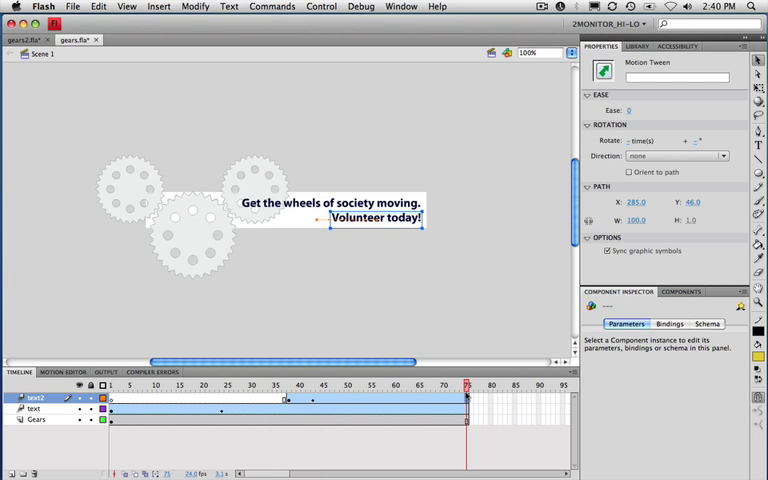
left_click(380, 384)
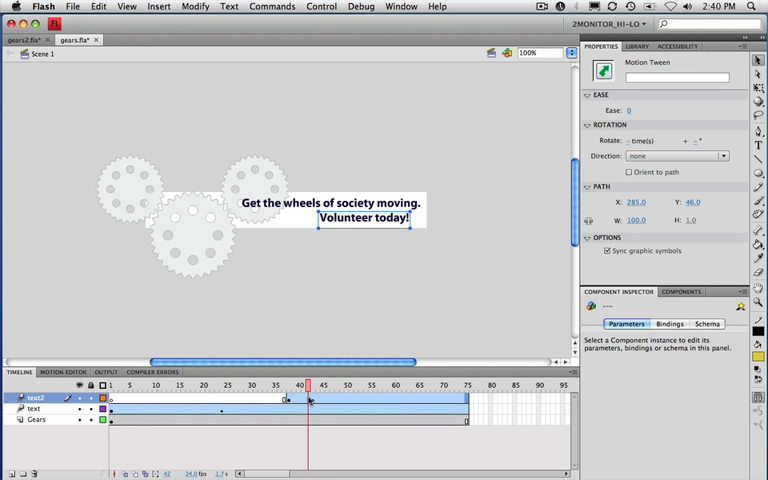
left_click(372, 384)
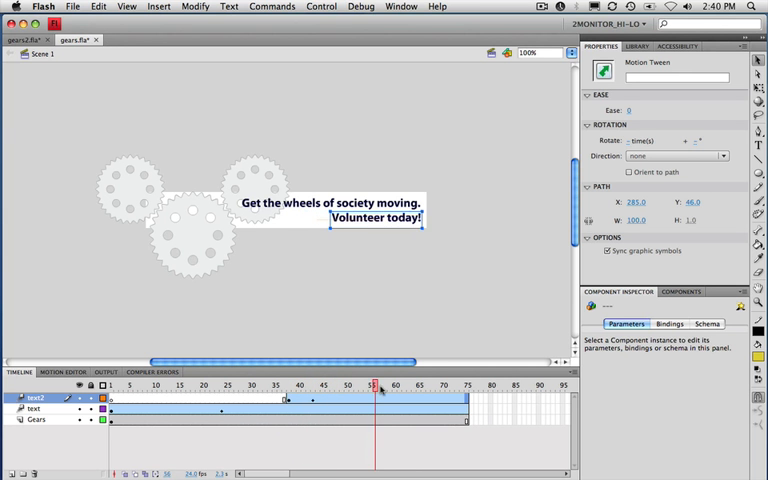
left_click(372, 384)
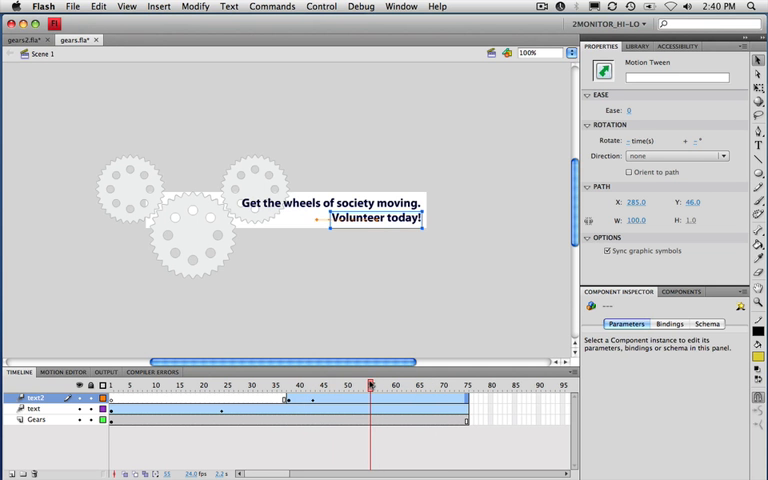